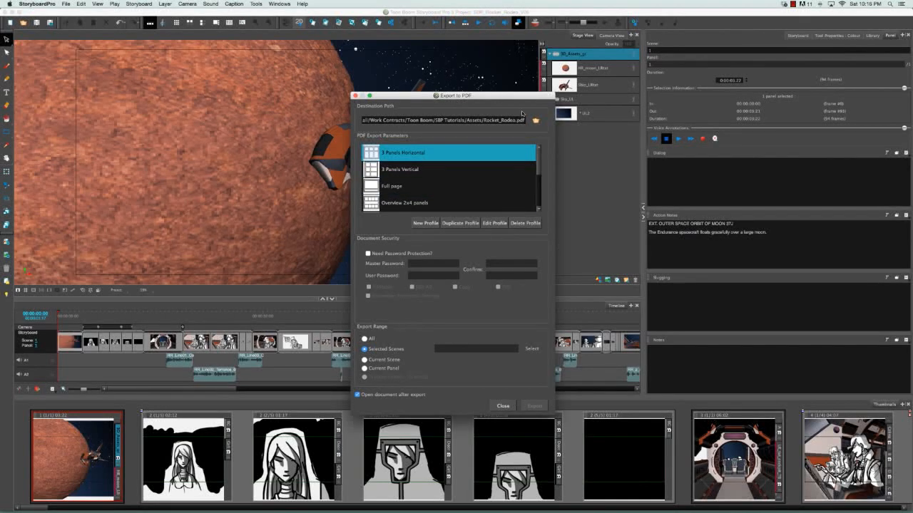
pyautogui.moveTo(577, 203)
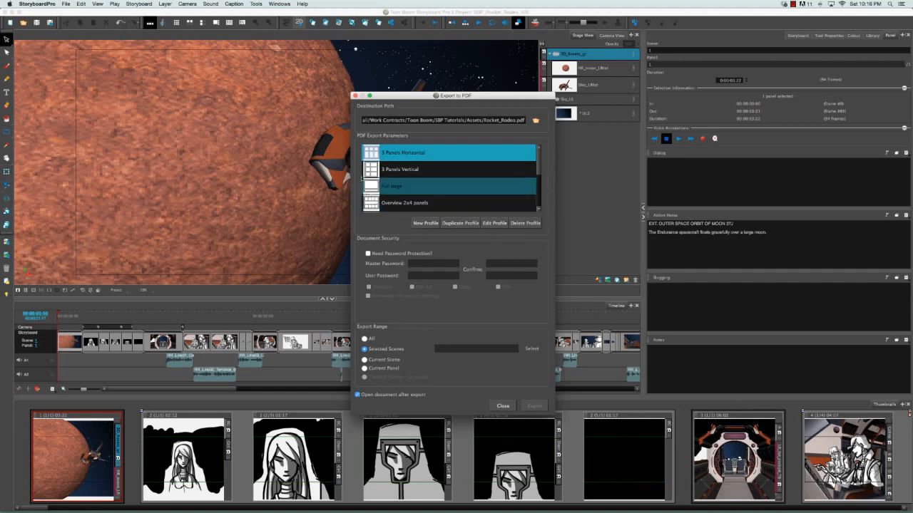
# Review the new profile's Page, Cover, Captions, Footer and Labeling settings, then name it NEW
pyautogui.click(427, 152)
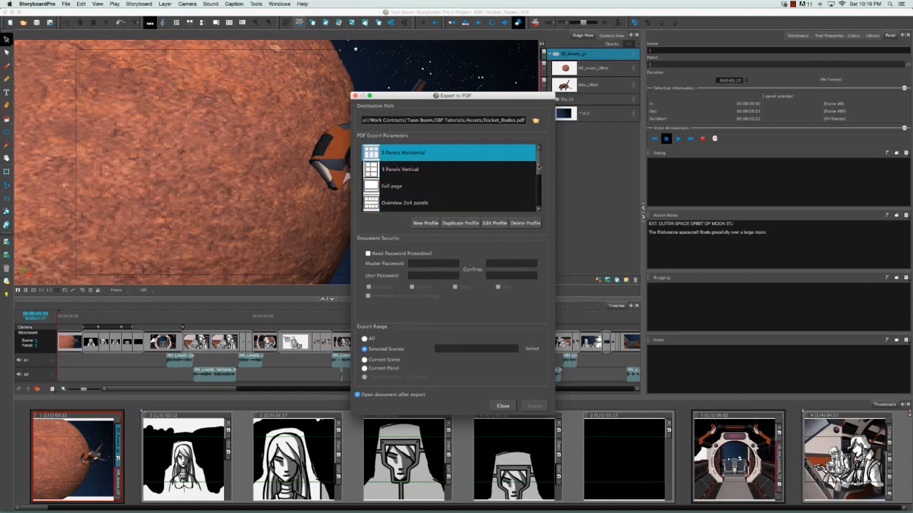
pyautogui.scroll(-3)
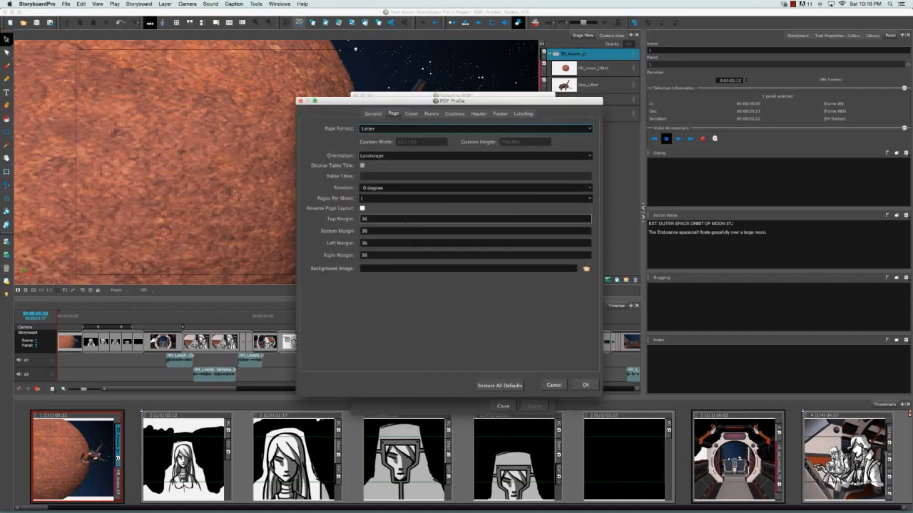
pyautogui.click(373, 114)
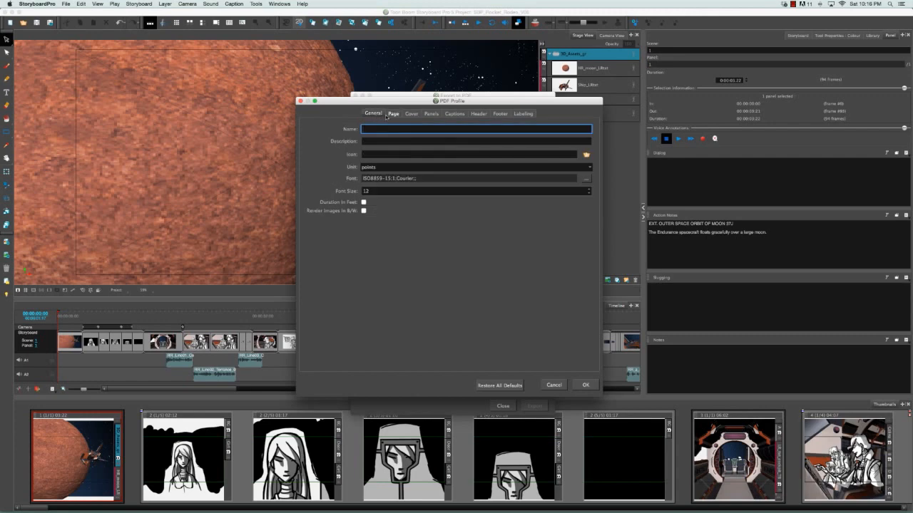
pyautogui.click(411, 113)
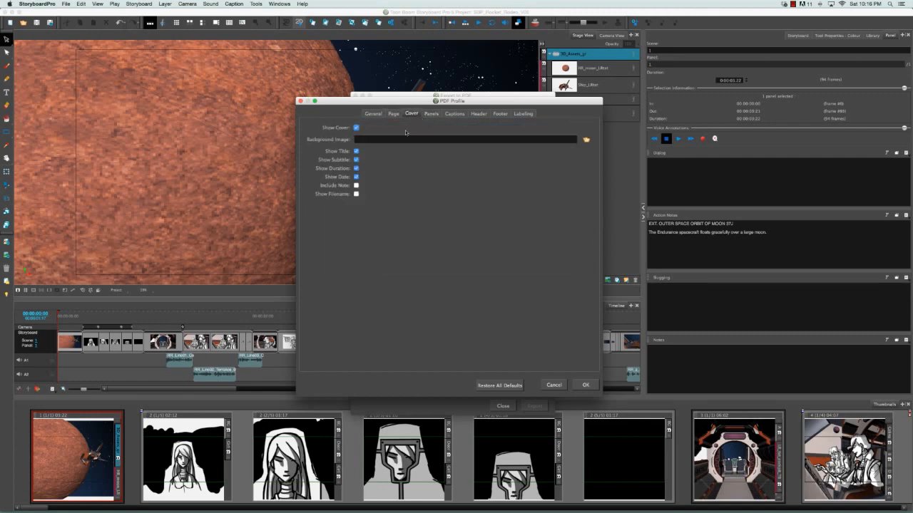
pyautogui.click(455, 114)
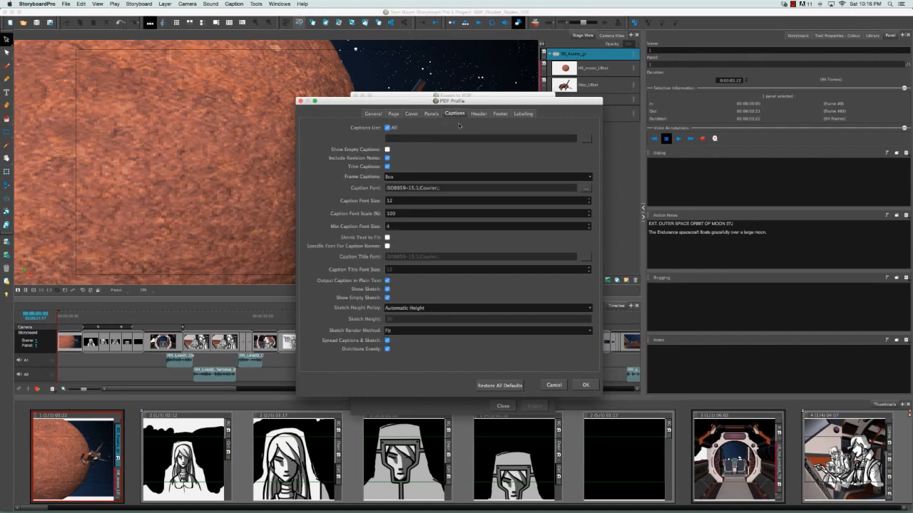
pyautogui.moveTo(479, 117)
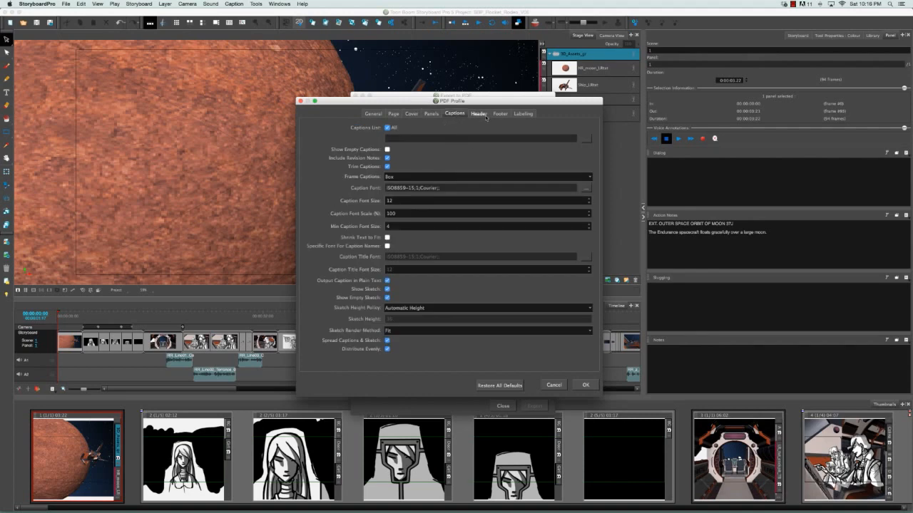
pyautogui.click(500, 113)
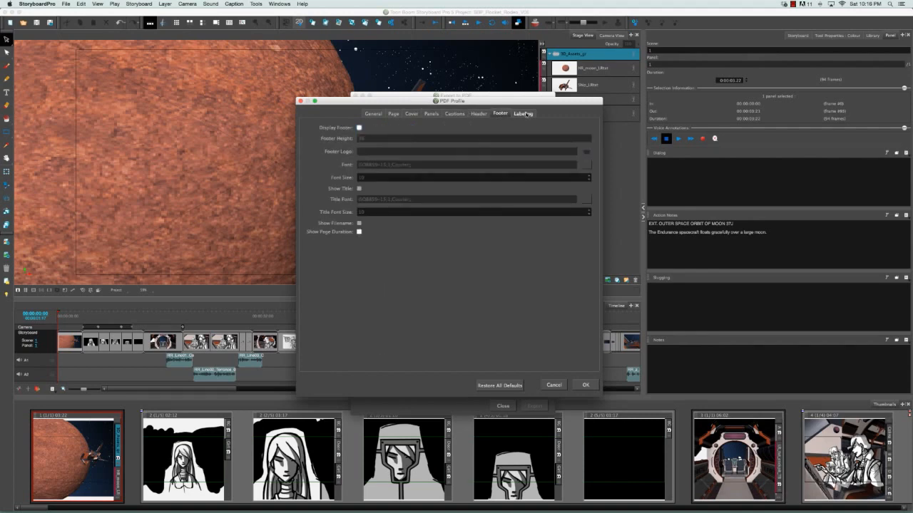
pyautogui.click(522, 113)
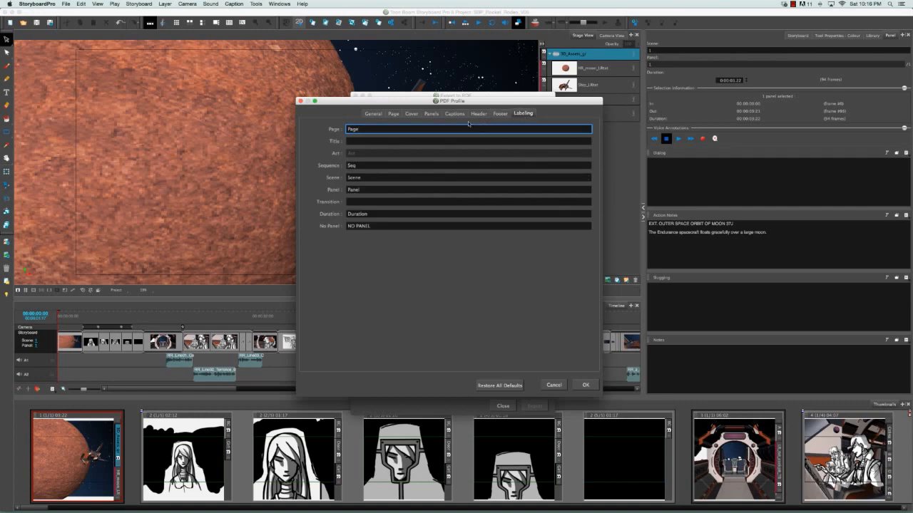
pyautogui.click(373, 114)
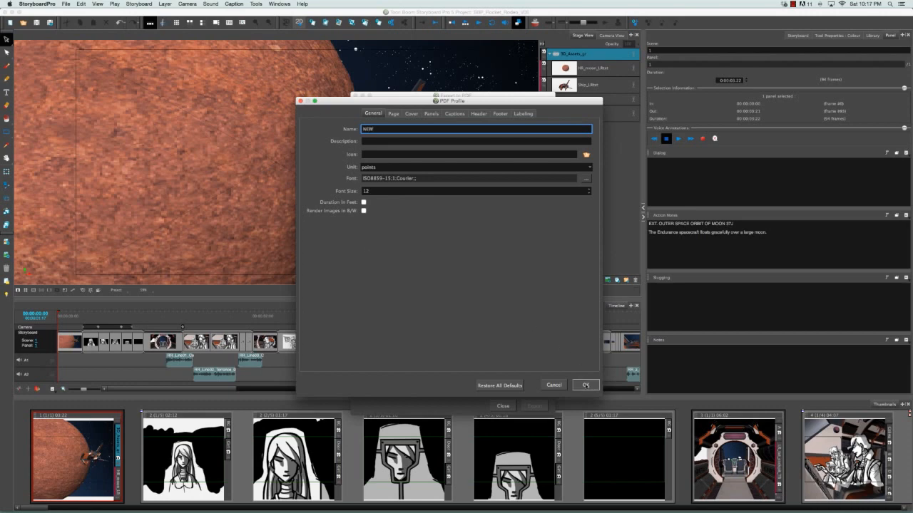
# Save the NEW profile and select it in the PDF Export Parameters list
pyautogui.click(584, 385)
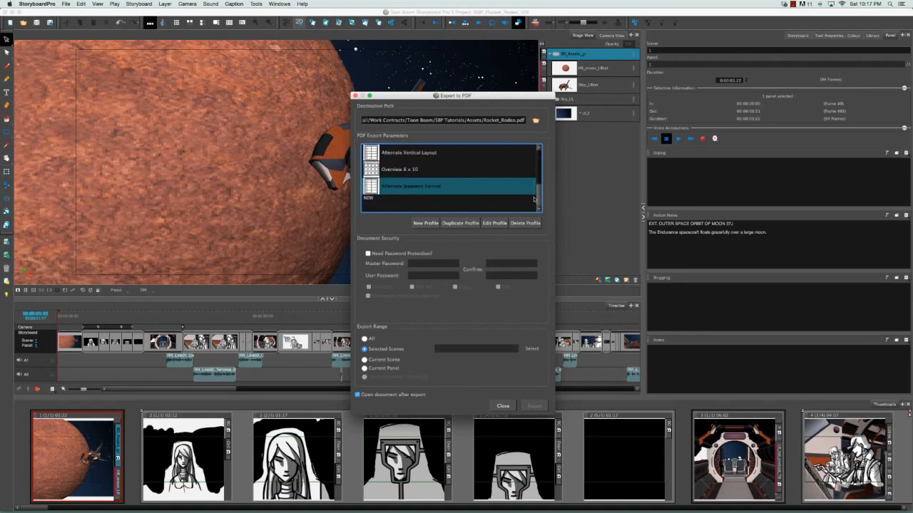
pyautogui.click(450, 196)
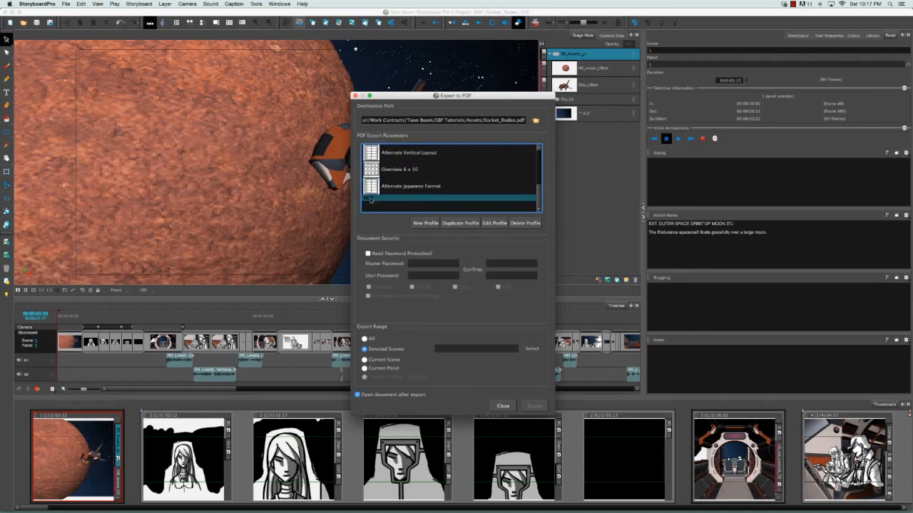
pyautogui.click(425, 223)
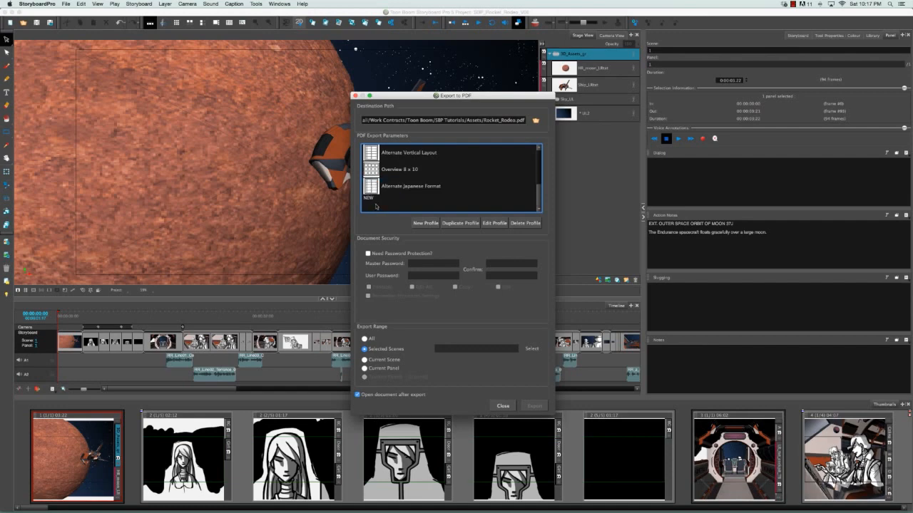
pyautogui.moveTo(378, 207)
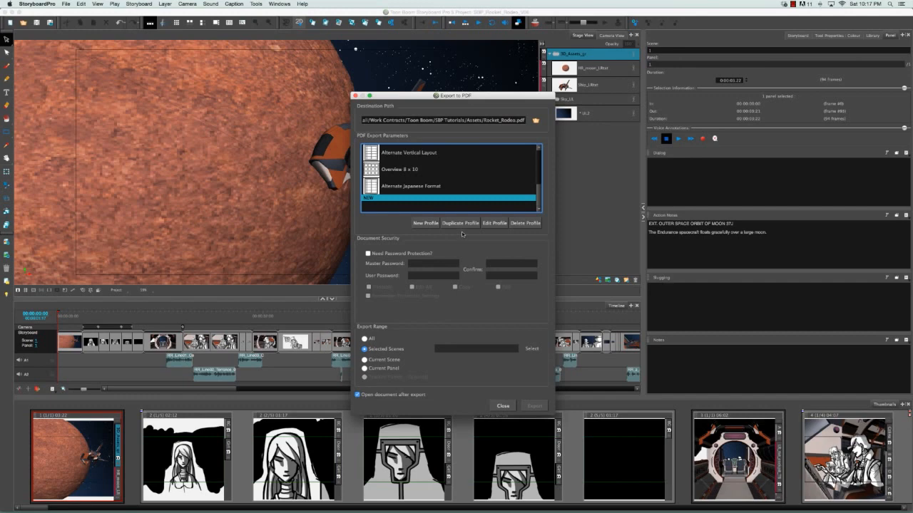
pyautogui.moveTo(420, 236)
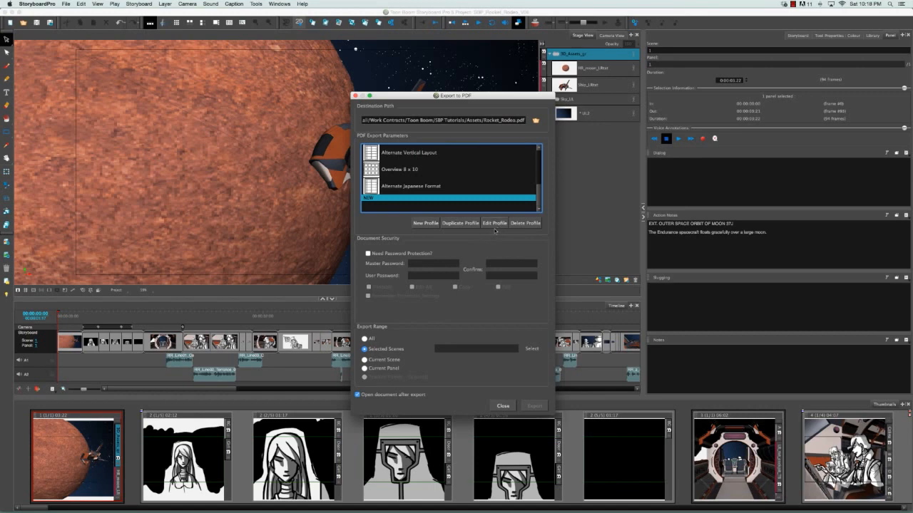
# Delete the NEW profile, confirming with Yes
pyautogui.click(525, 224)
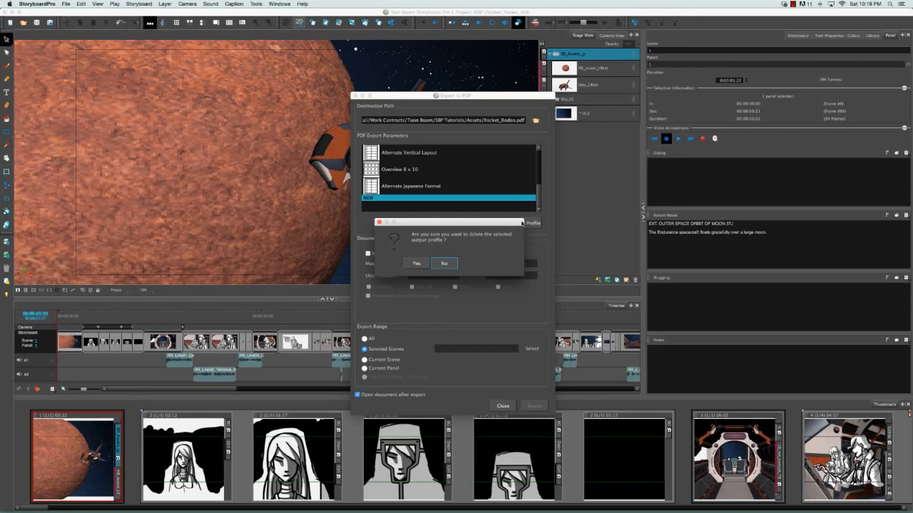
pyautogui.moveTo(417, 271)
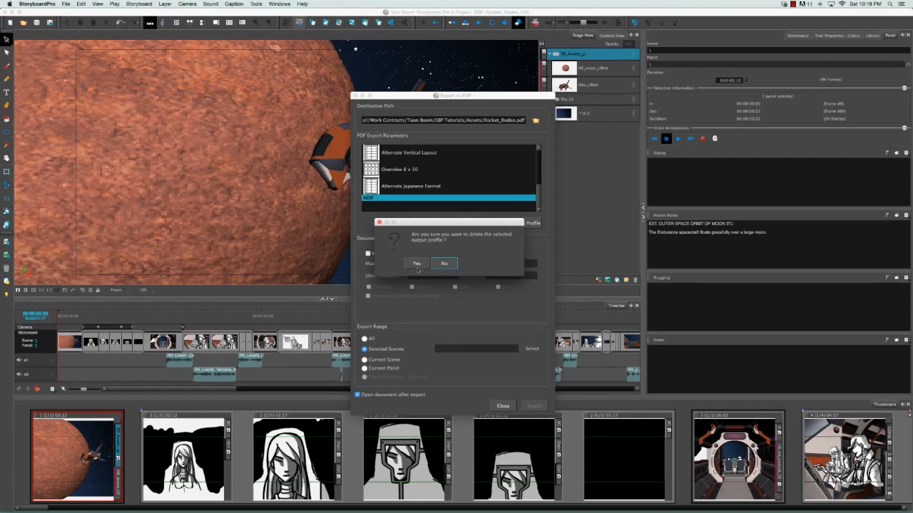
pyautogui.click(444, 263)
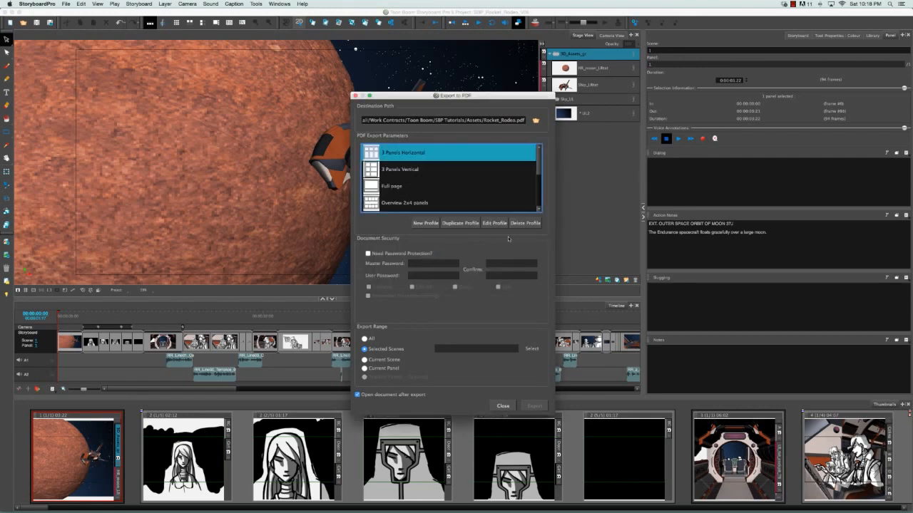
pyautogui.scroll(-3)
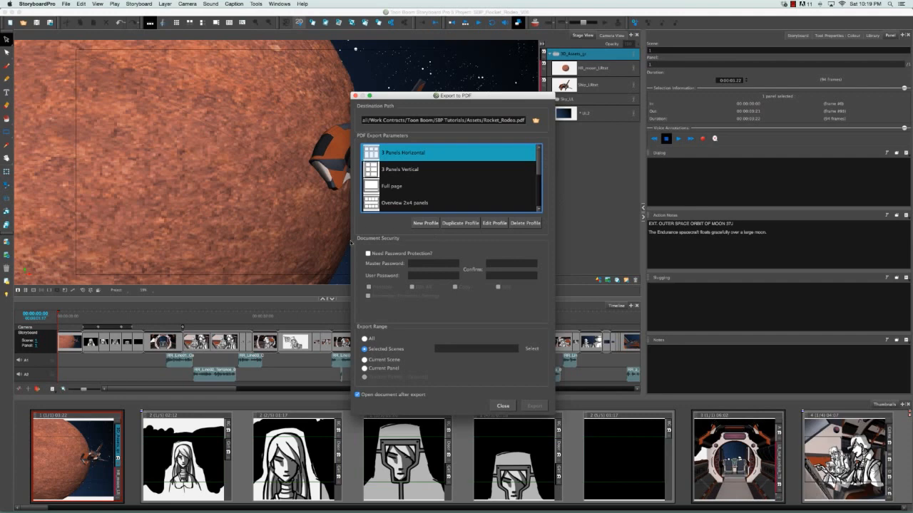
# Enable Need Password Protection?, enter and confirm the master password, and begin the user password
pyautogui.click(368, 254)
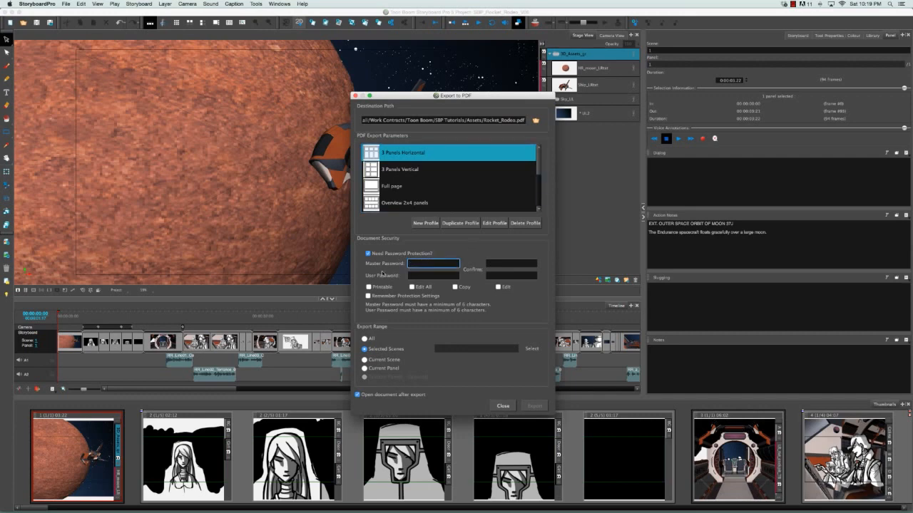
pyautogui.moveTo(497, 309)
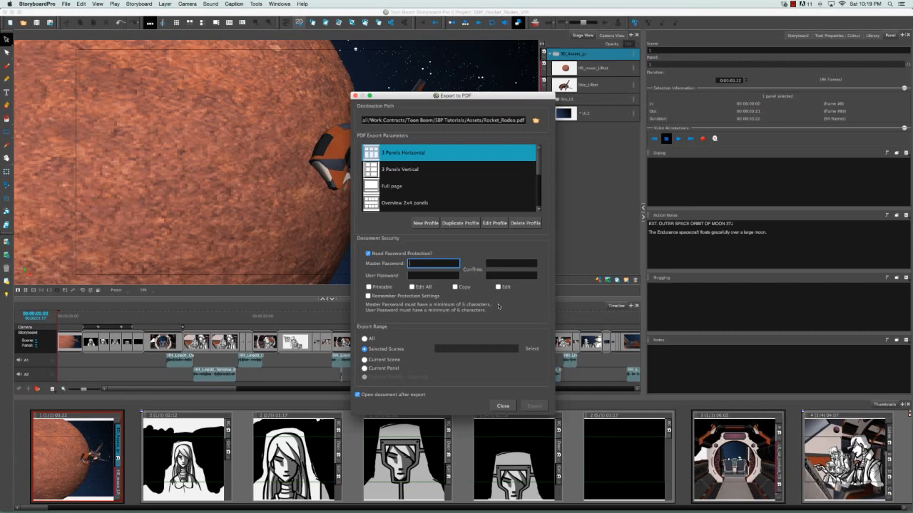
pyautogui.moveTo(500, 307)
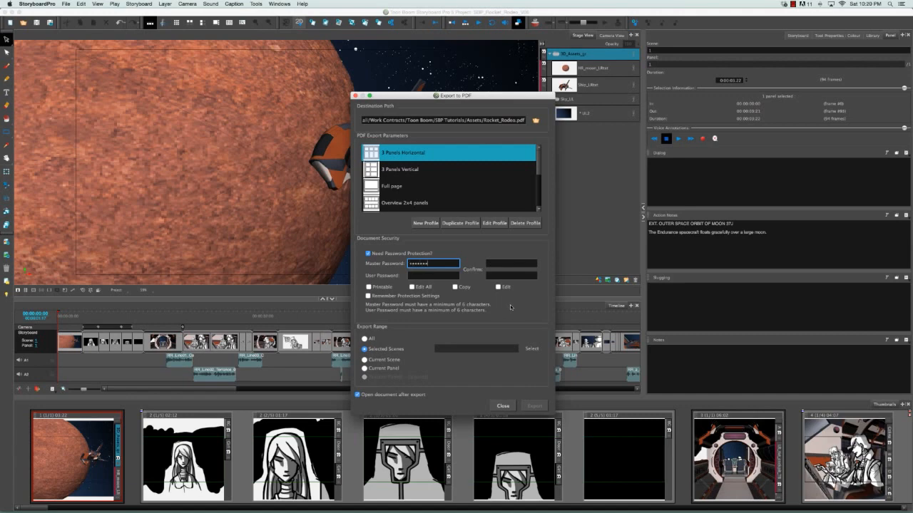
pyautogui.click(511, 263)
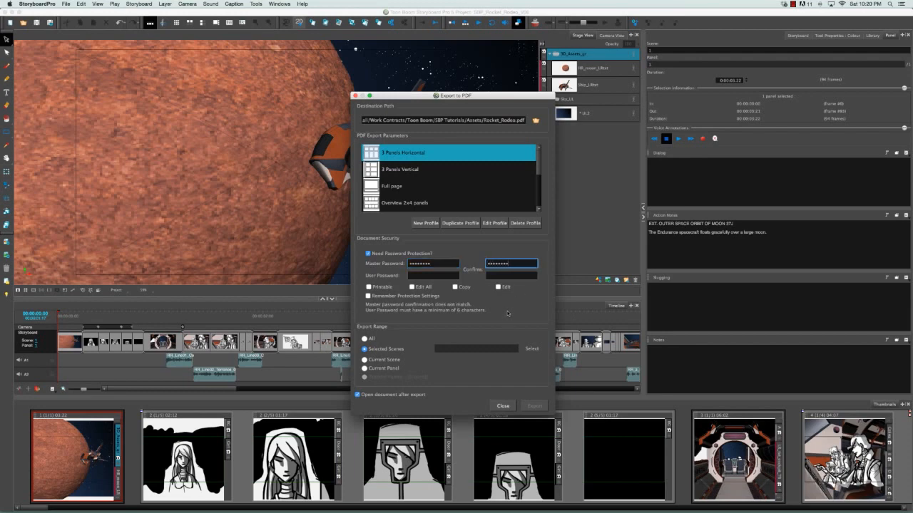
pyautogui.click(433, 275)
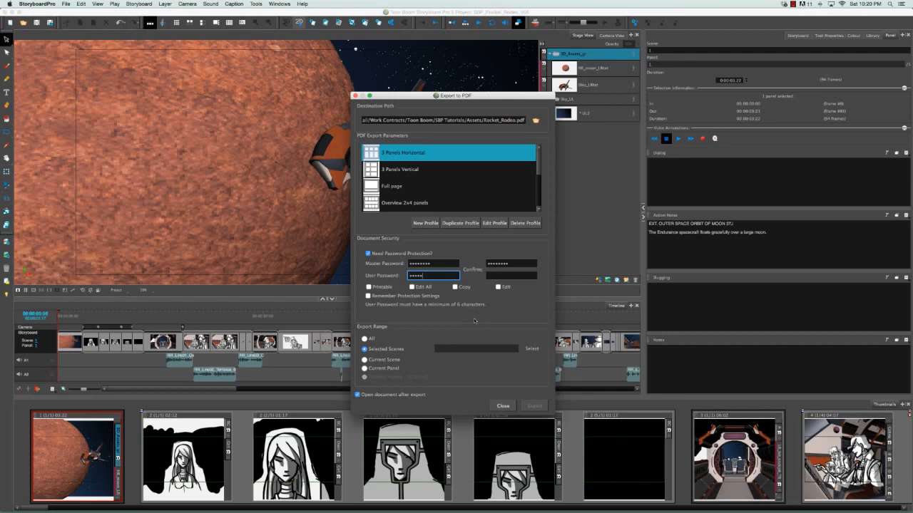
# Confirm the user password and allow Printable, Copy and Edit, leaving Edit All unchecked
pyautogui.click(510, 275)
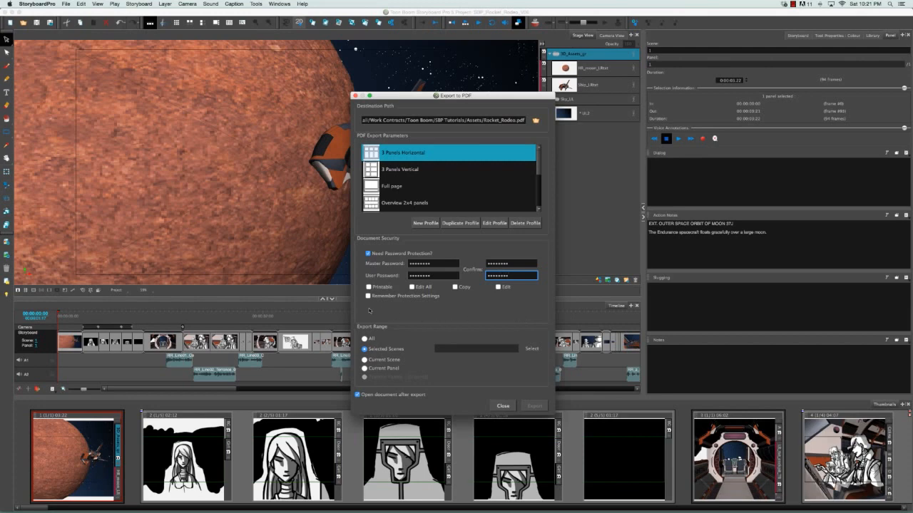
pyautogui.click(368, 286)
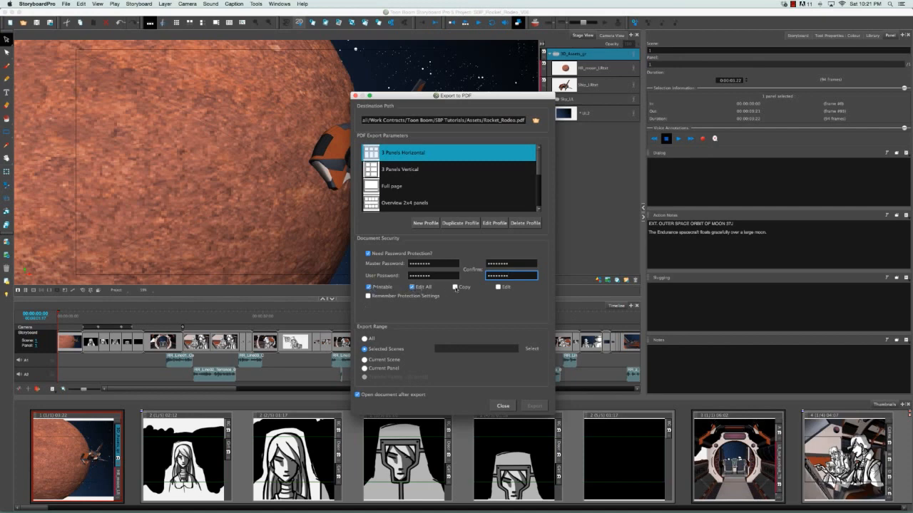
pyautogui.click(455, 287)
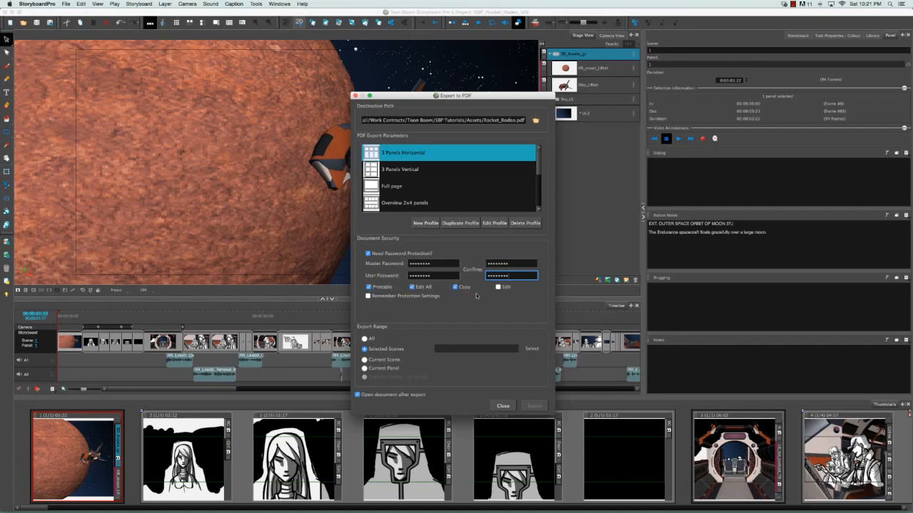
pyautogui.click(498, 287)
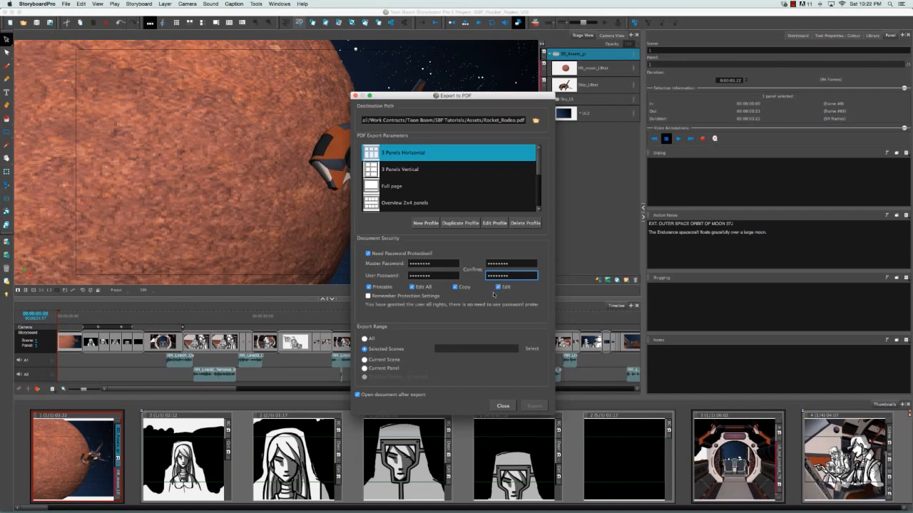
pyautogui.moveTo(376, 314)
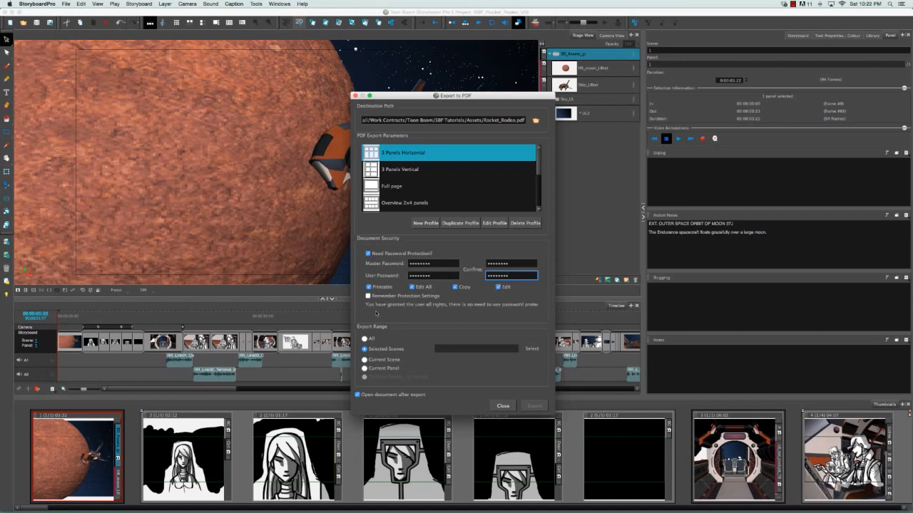
pyautogui.moveTo(460, 314)
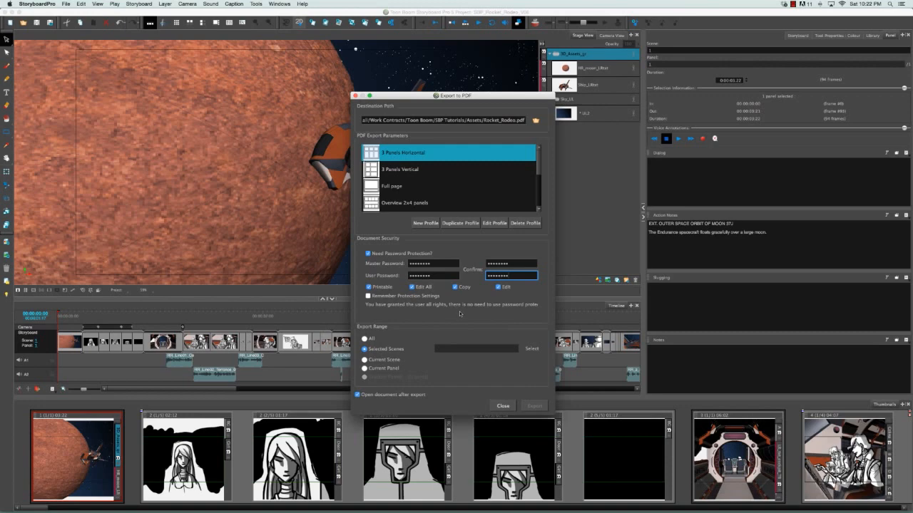
pyautogui.moveTo(537, 314)
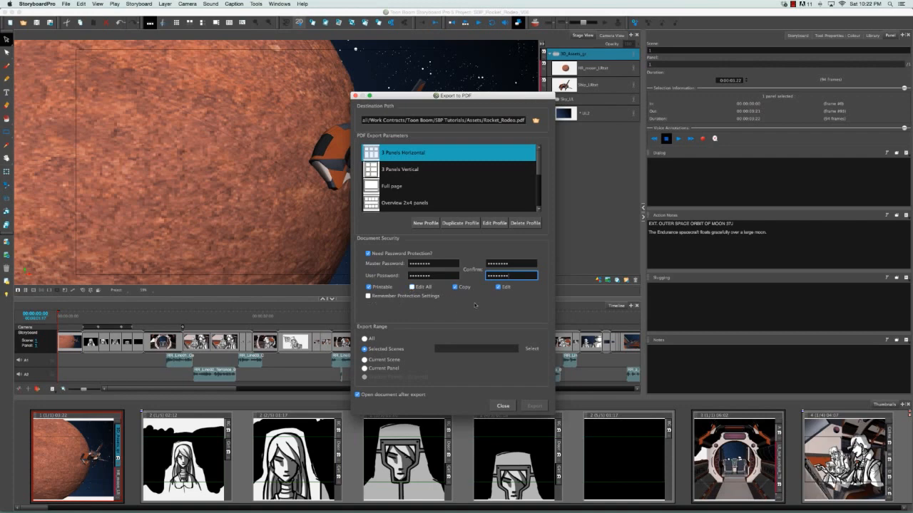
pyautogui.click(455, 287)
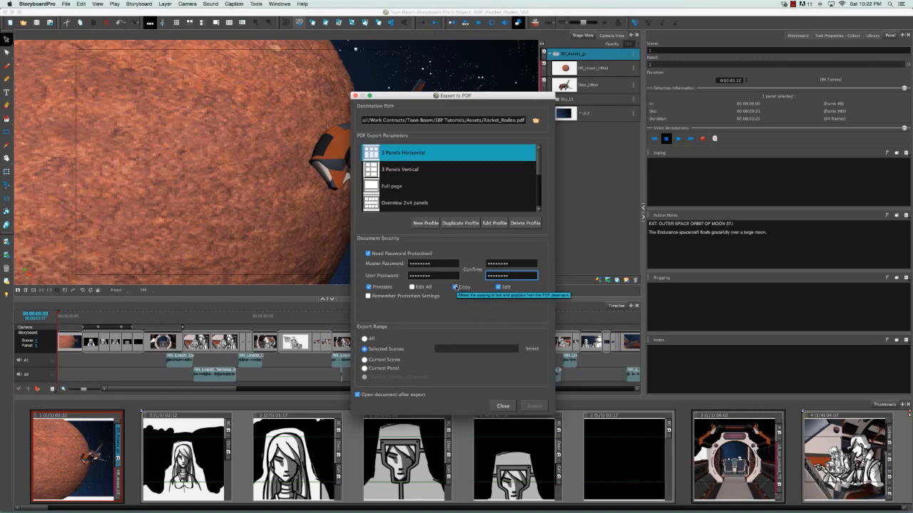
pyautogui.click(456, 287)
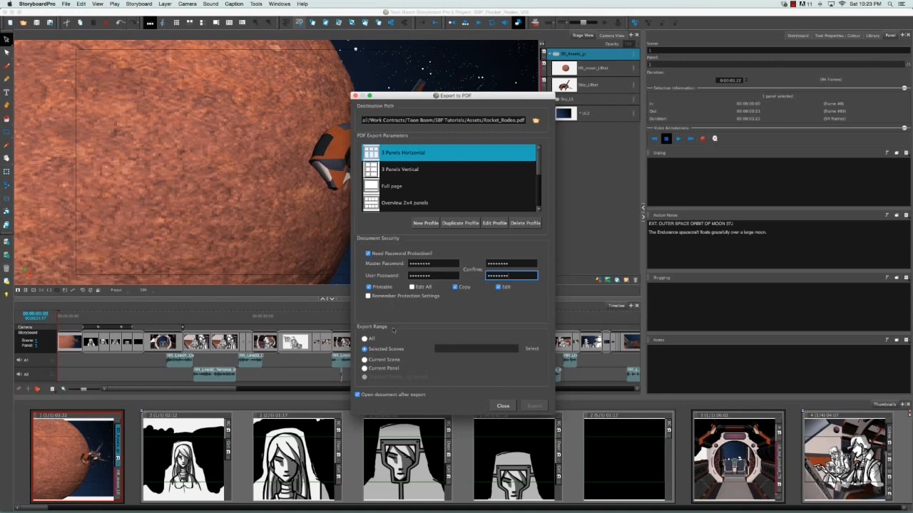
pyautogui.click(364, 338)
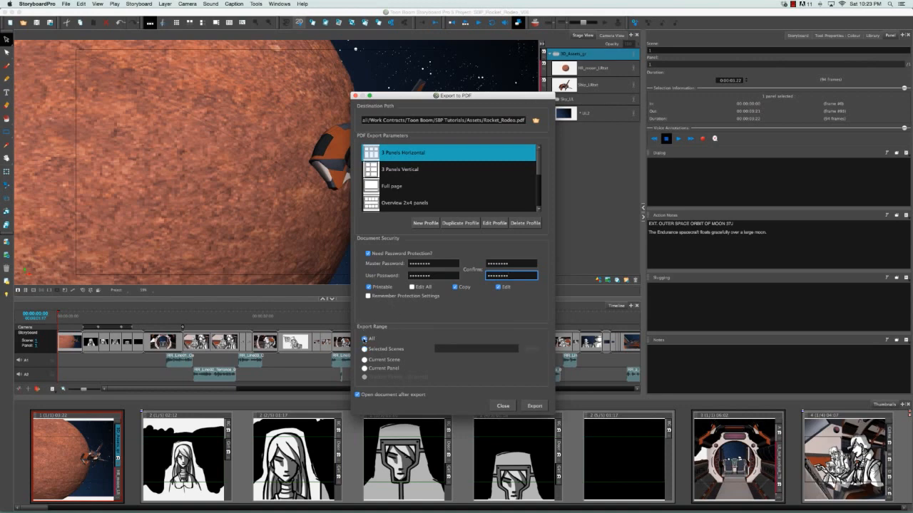
pyautogui.click(364, 349)
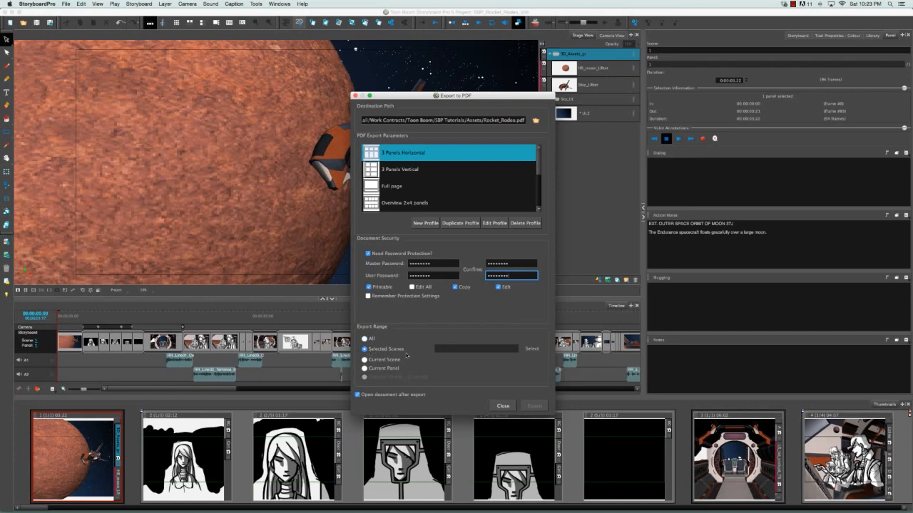
pyautogui.moveTo(522, 366)
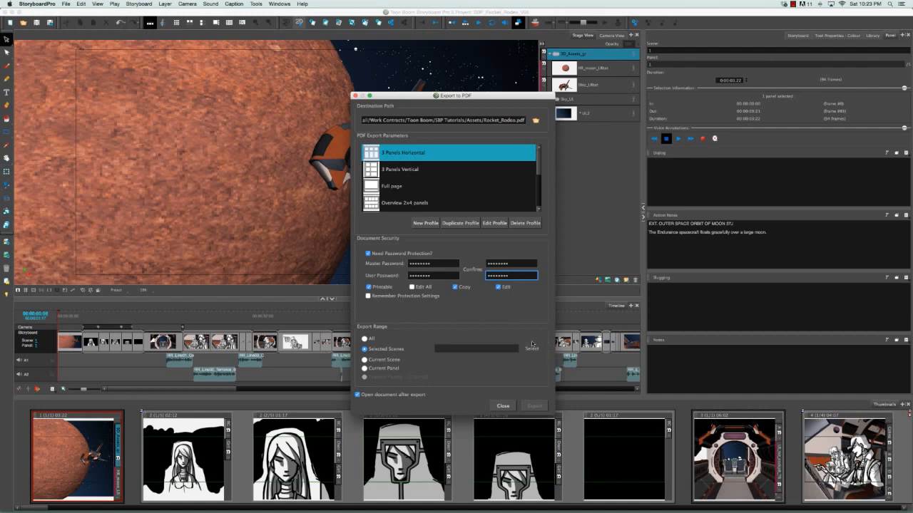
# Open the Scene Picker for Selected Scenes and pick scenes including 11, 12 and 20
pyautogui.click(532, 349)
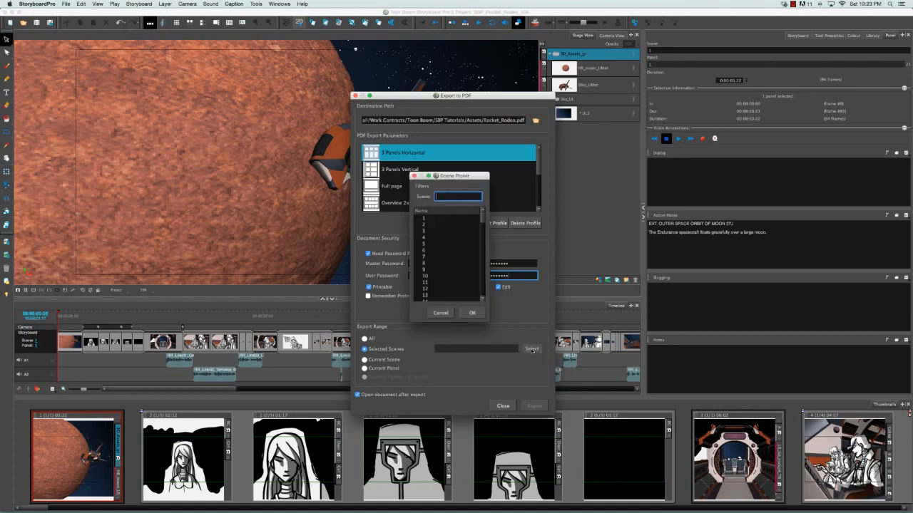
pyautogui.click(448, 255)
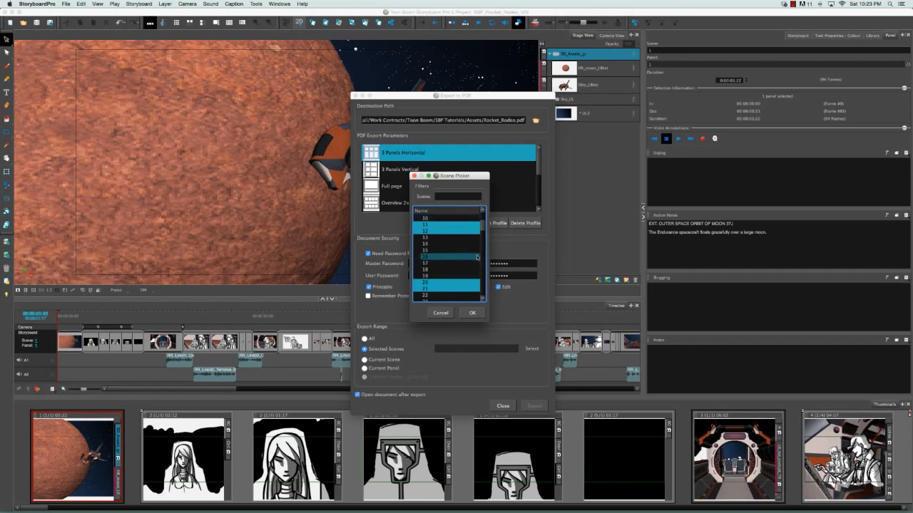
pyautogui.scroll(3)
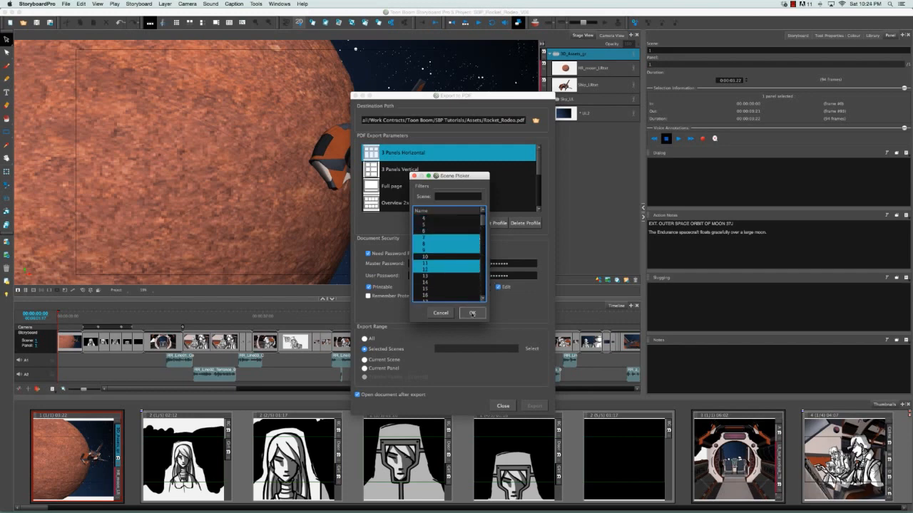
# Confirm the picked scenes and set the export range to the current panel
pyautogui.click(472, 313)
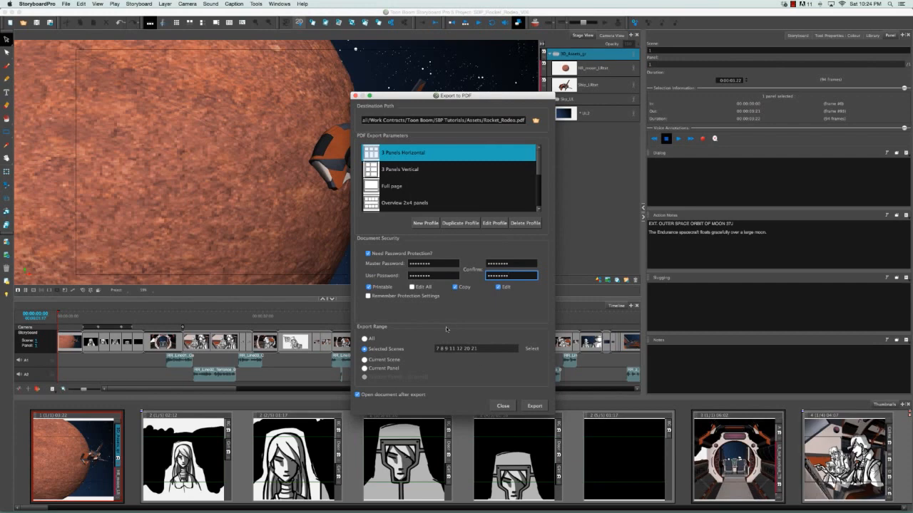
pyautogui.moveTo(460, 360)
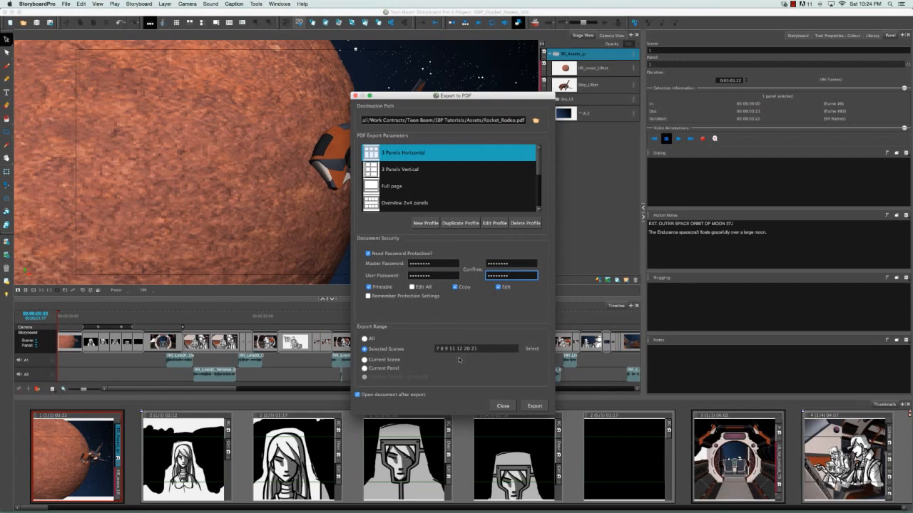
pyautogui.moveTo(462, 365)
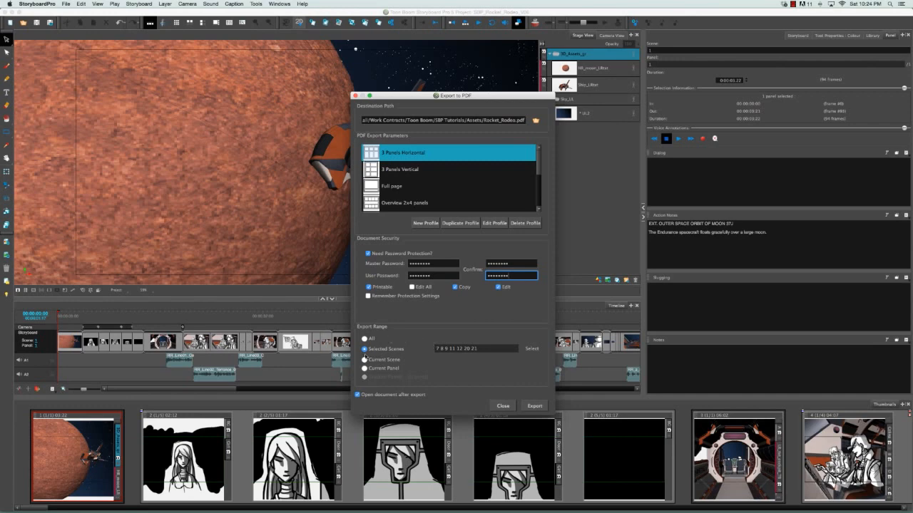
pyautogui.click(364, 359)
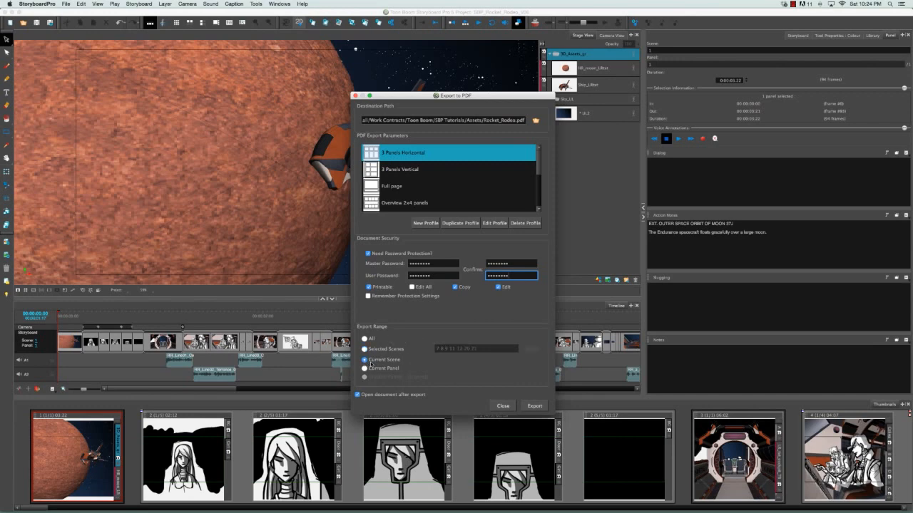
pyautogui.click(365, 359)
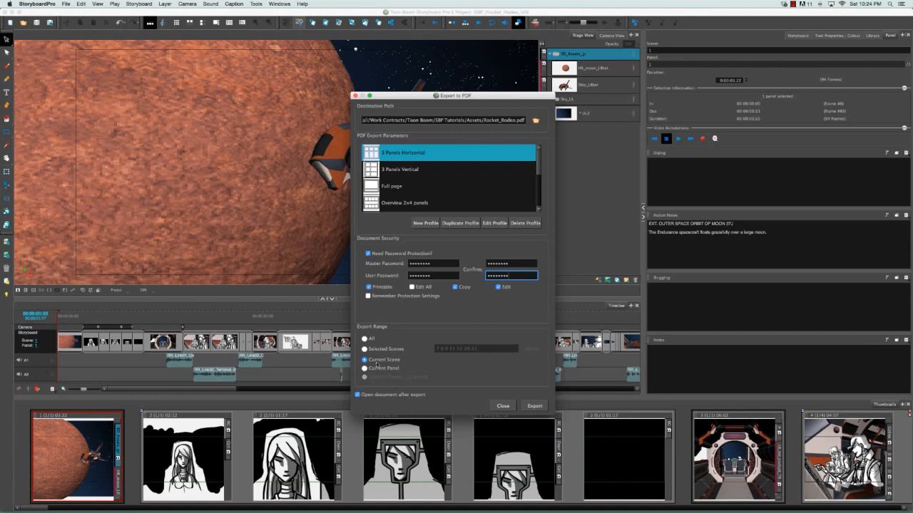
pyautogui.click(364, 368)
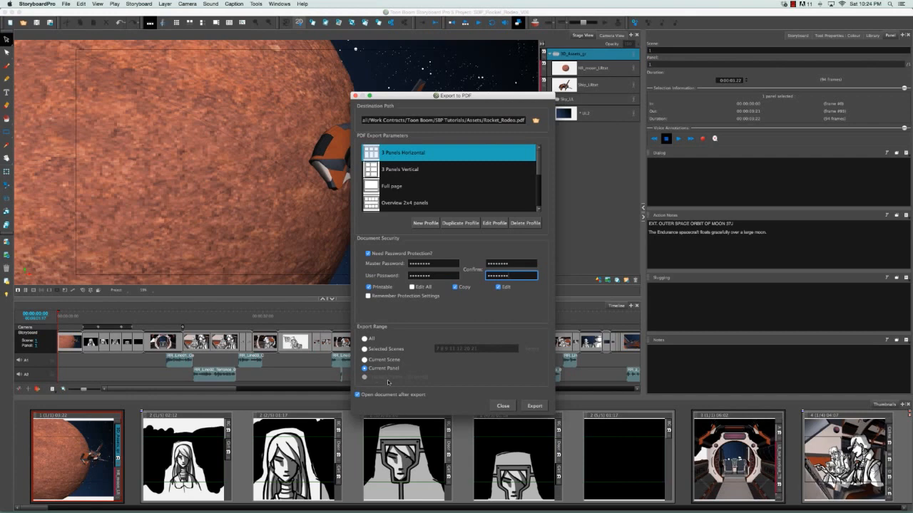
pyautogui.moveTo(403, 386)
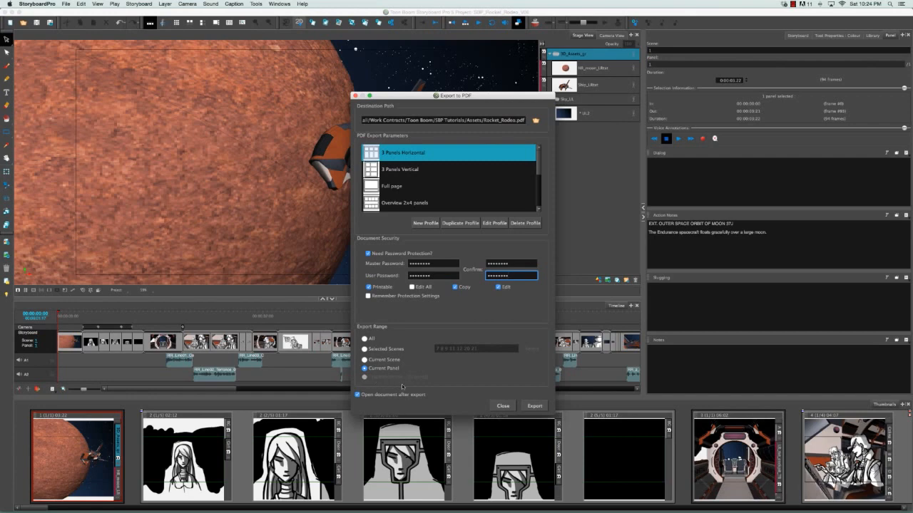
pyautogui.moveTo(494, 397)
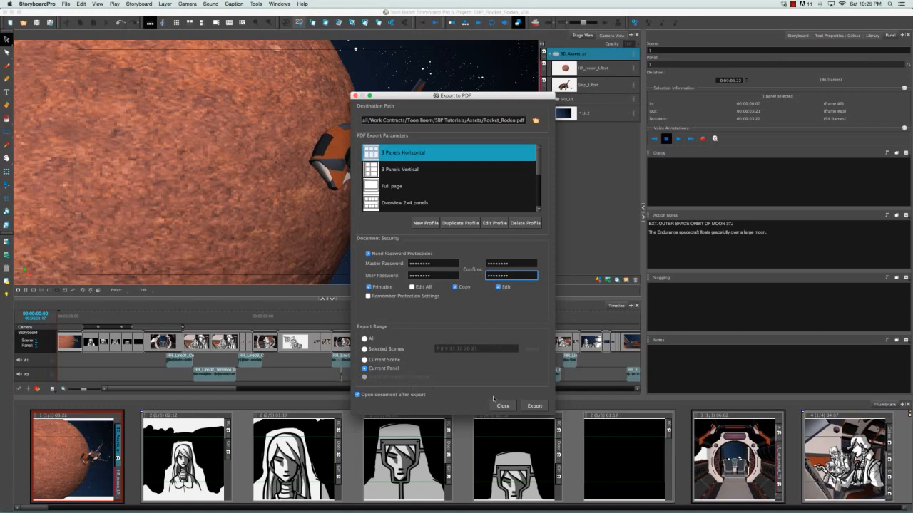
# Close Export to PDF without exporting and browse the Storyboard menu
pyautogui.click(503, 406)
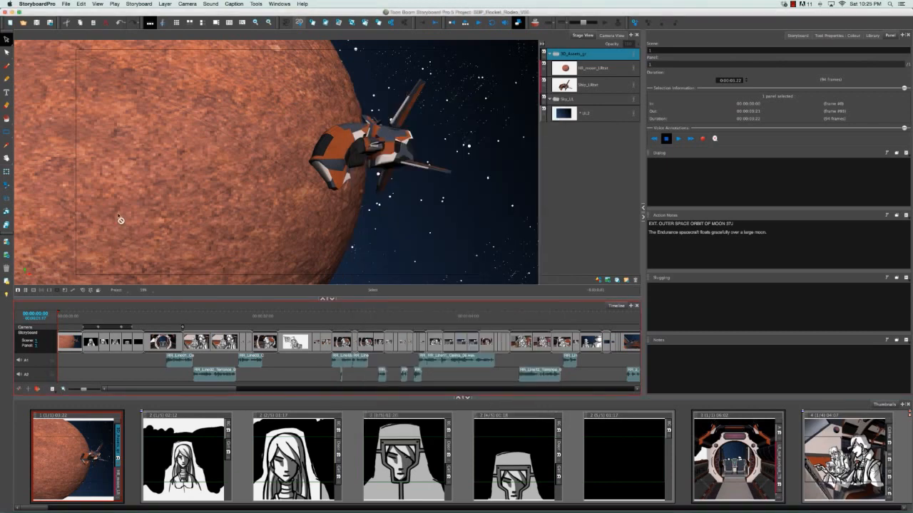
pyautogui.click(138, 5)
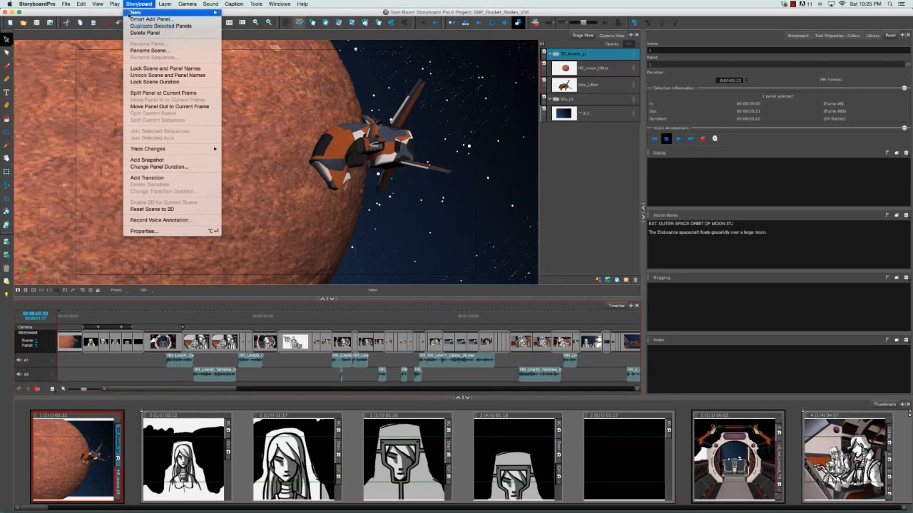
pyautogui.moveTo(148, 149)
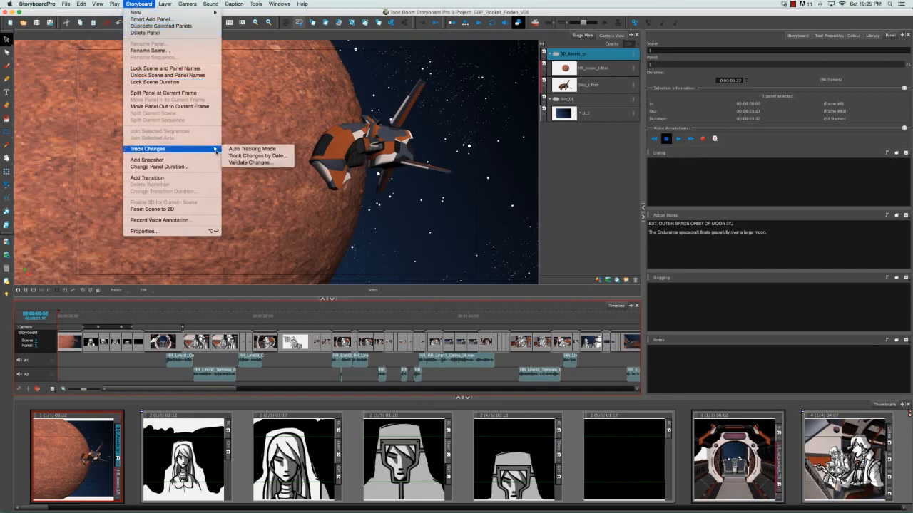
pyautogui.moveTo(253, 149)
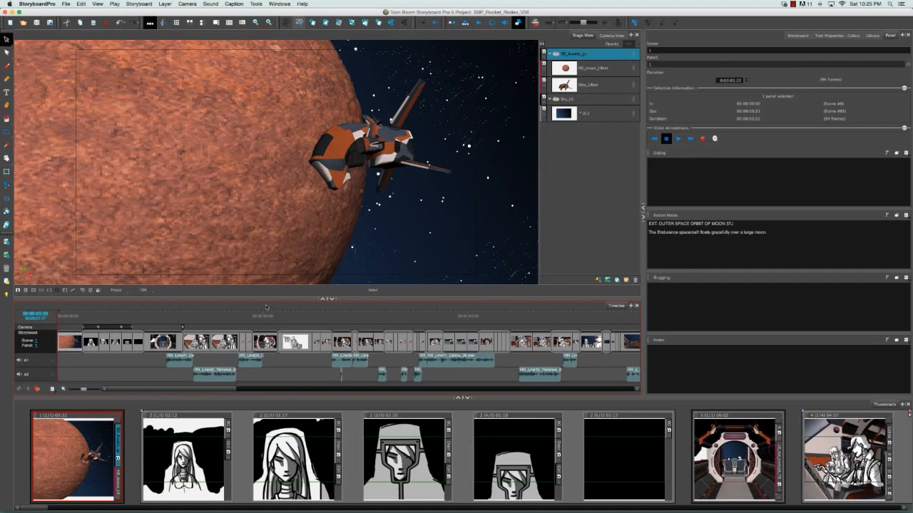
pyautogui.moveTo(123, 159)
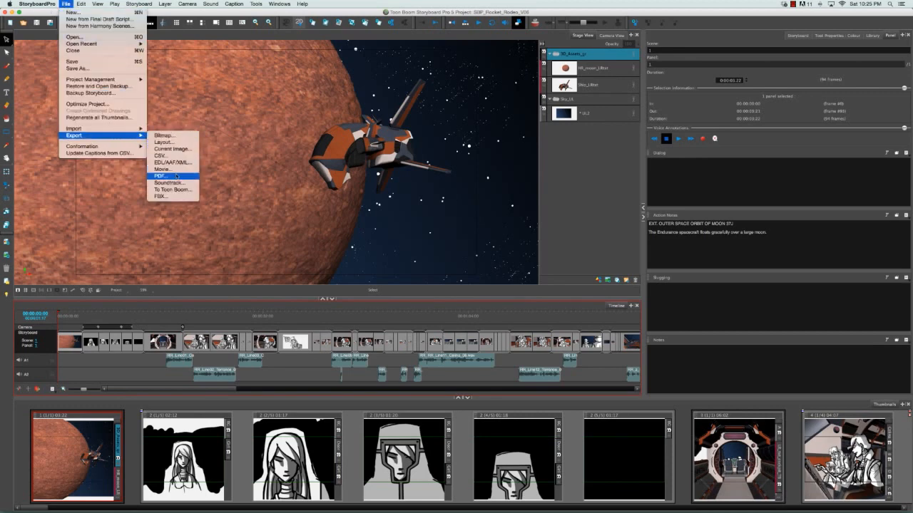
# Reopen PDF export with password protection, confirmed passwords and Printable only, then export
pyautogui.click(160, 176)
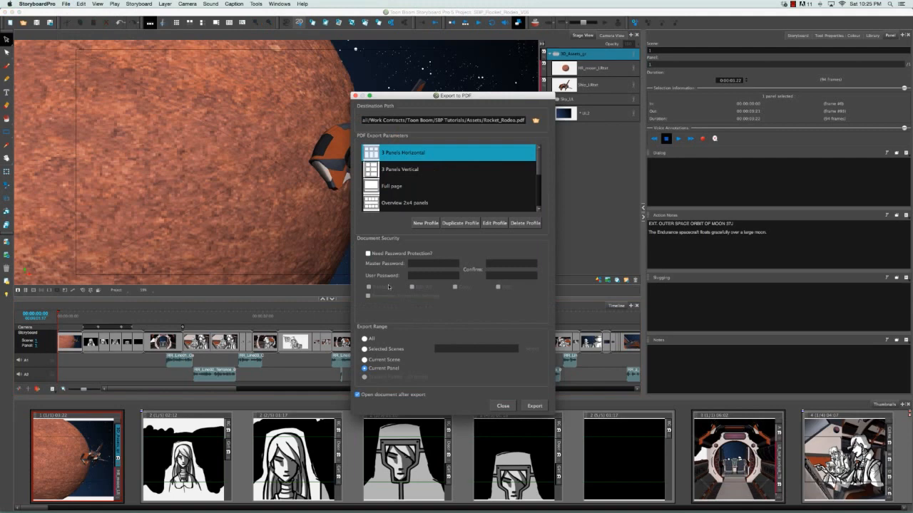
pyautogui.moveTo(419, 243)
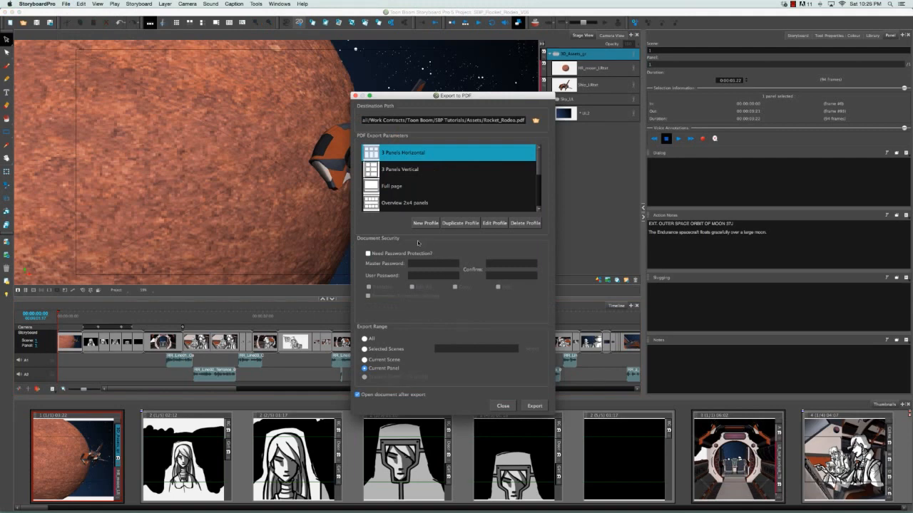
pyautogui.click(368, 254)
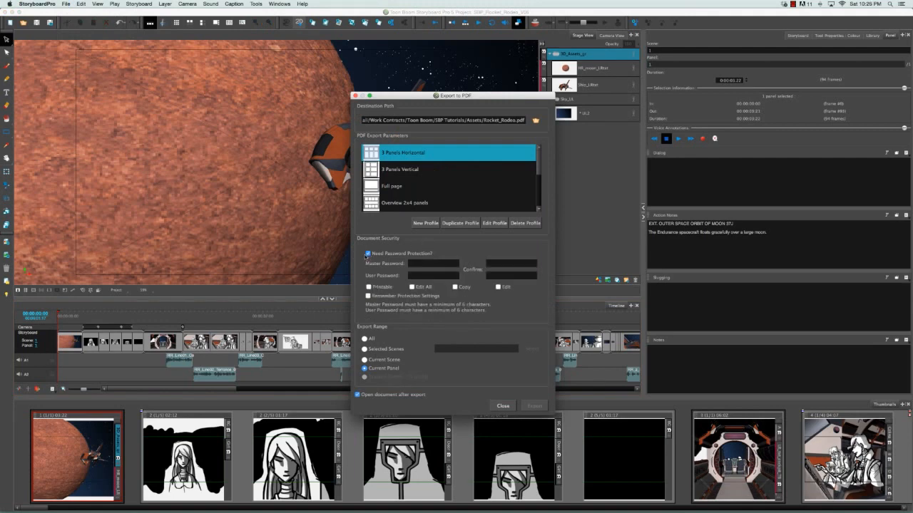
pyautogui.click(368, 286)
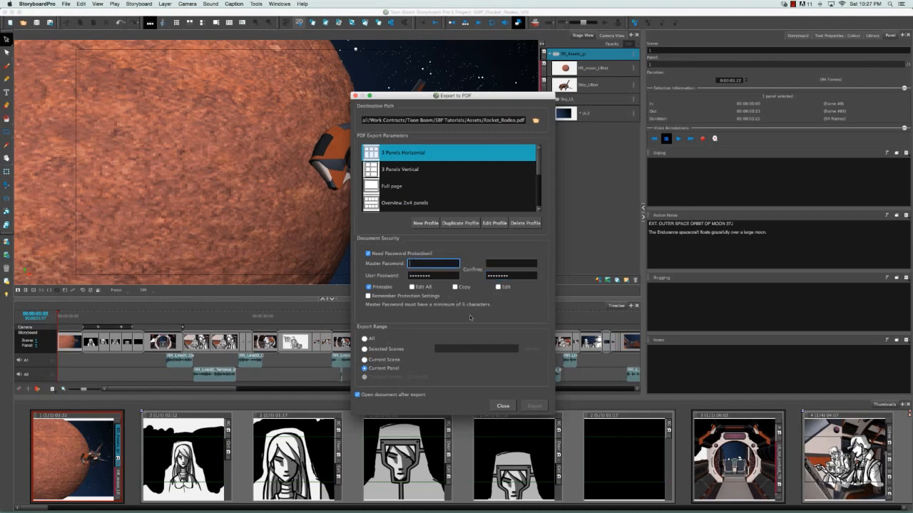
pyautogui.write('••••••••')
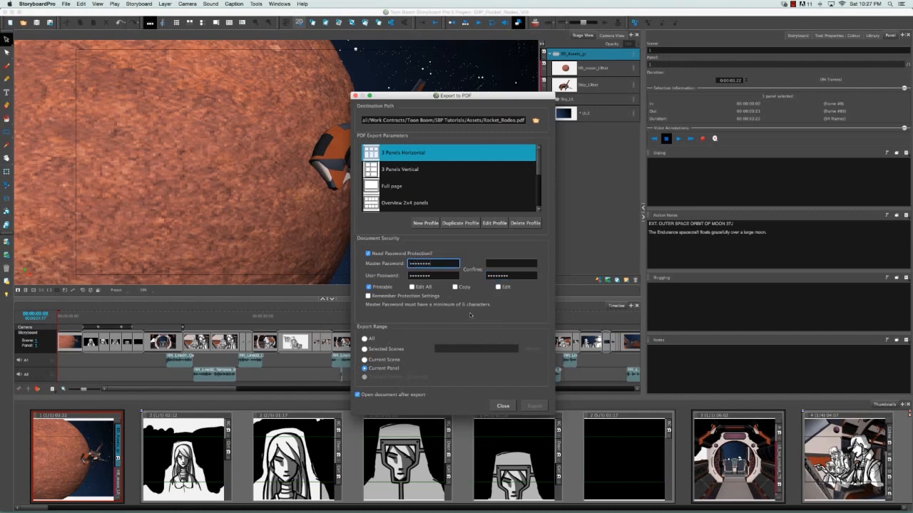
pyautogui.click(510, 264)
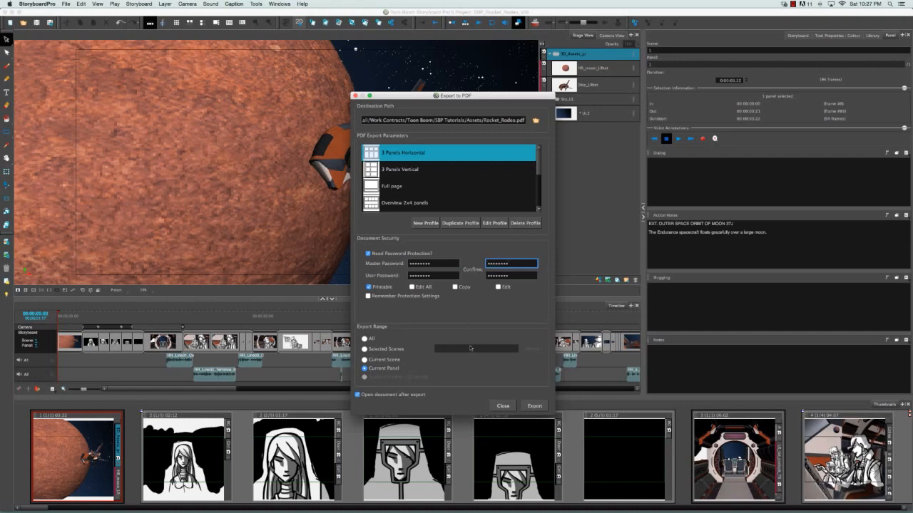
pyautogui.click(534, 405)
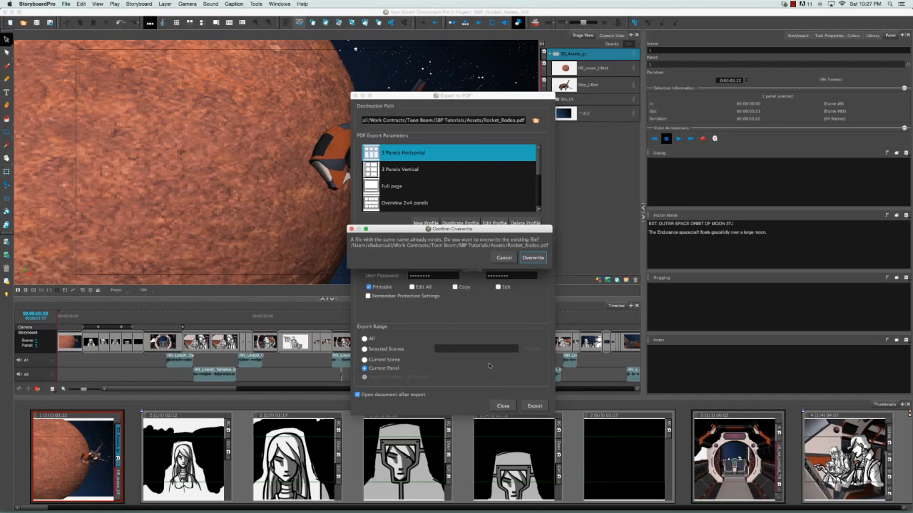
# Decline overwriting and export the panel as Rocket_Rodeo02.pdf instead
pyautogui.click(532, 258)
pyautogui.write('02')
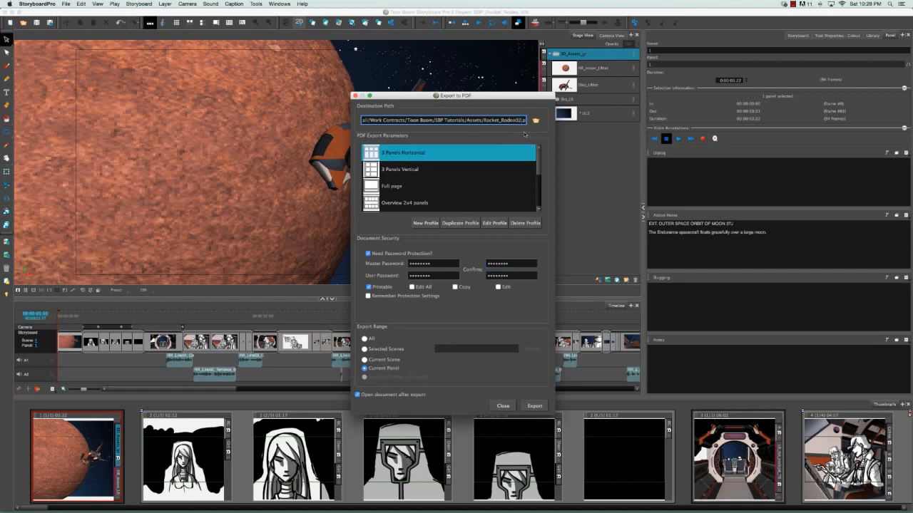
pyautogui.moveTo(537, 397)
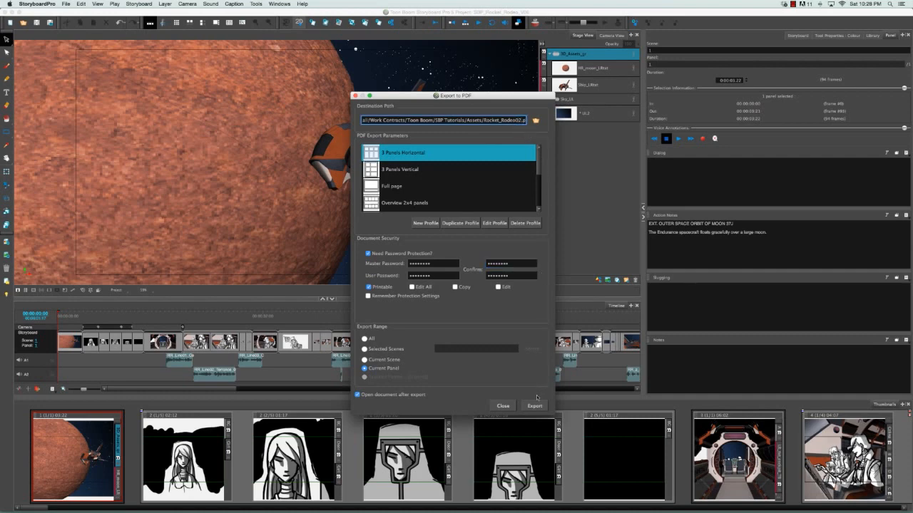
pyautogui.click(534, 405)
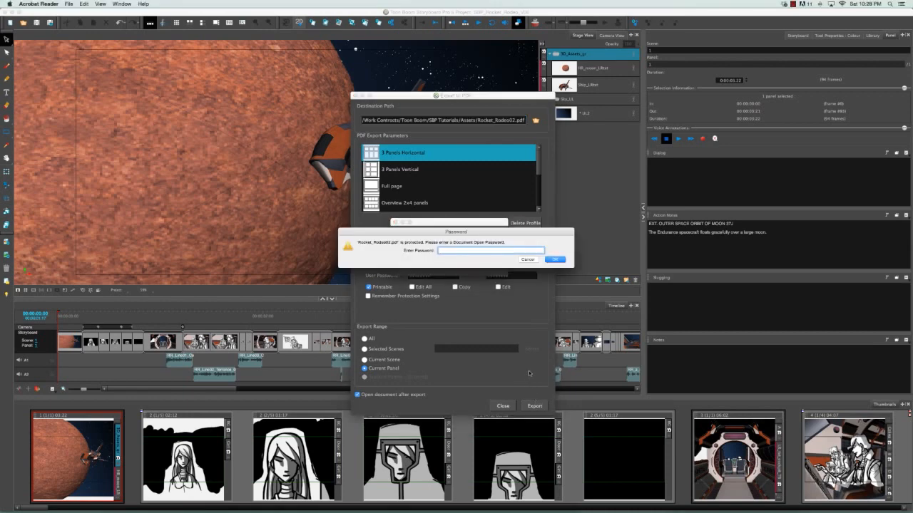
# Enter the user password for Rocket_Rodeo02.pdf in Acrobat Reader and submit it
pyautogui.click(490, 251)
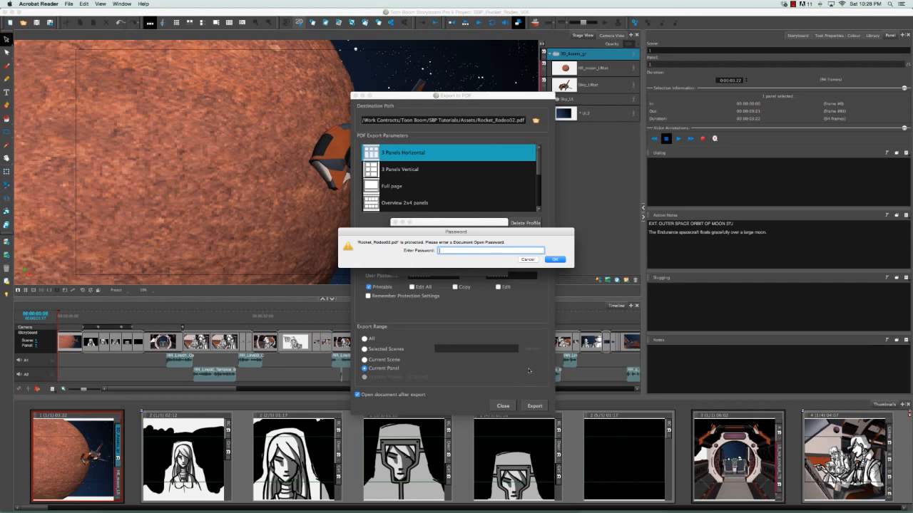
pyautogui.write('•••••')
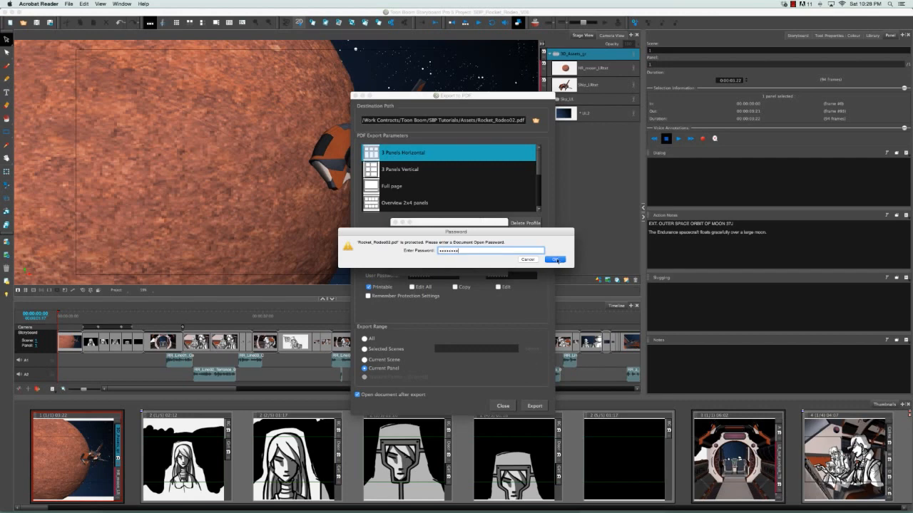
pyautogui.click(555, 260)
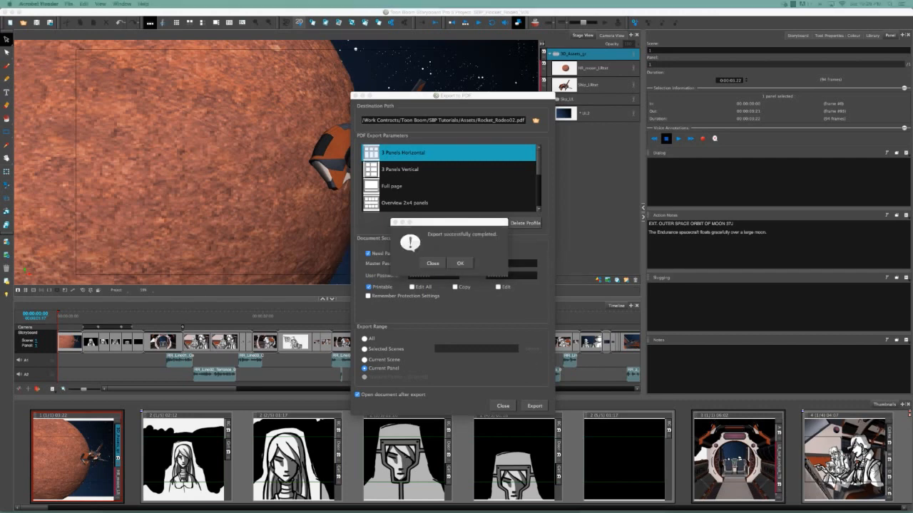
# Dismiss the export-completed message and select the action notes scene heading to test copying
pyautogui.click(459, 263)
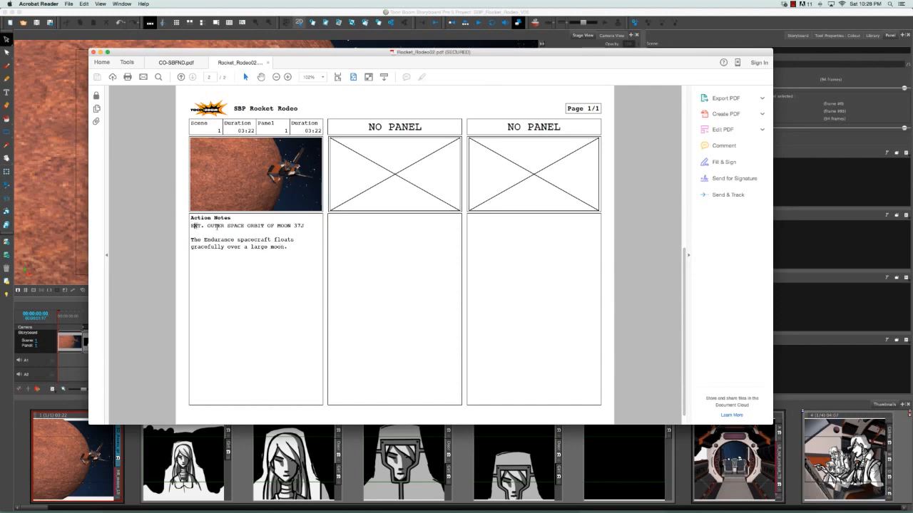
pyautogui.click(84, 4)
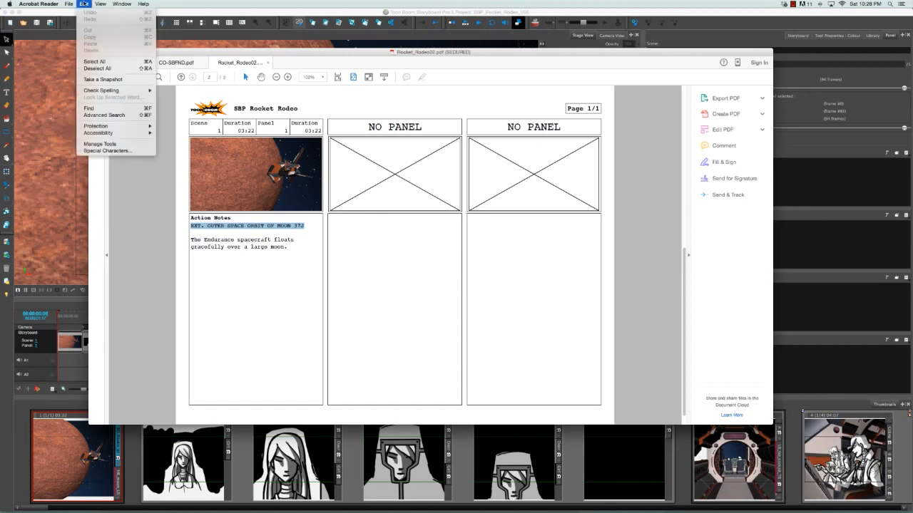